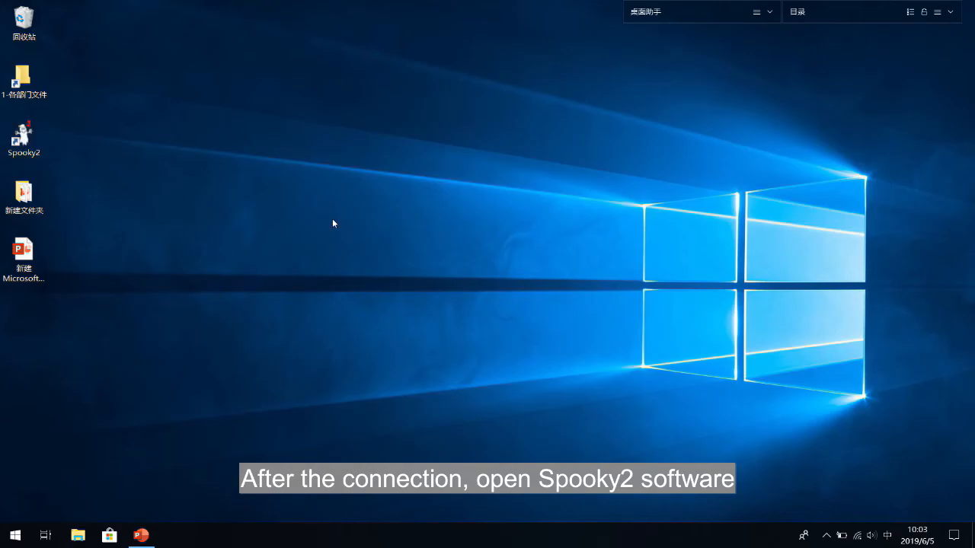
Launch Spooky2 and load the General Biofeedback Scan (SD) - JW preset from Sample Digitizer
double_click(24, 140)
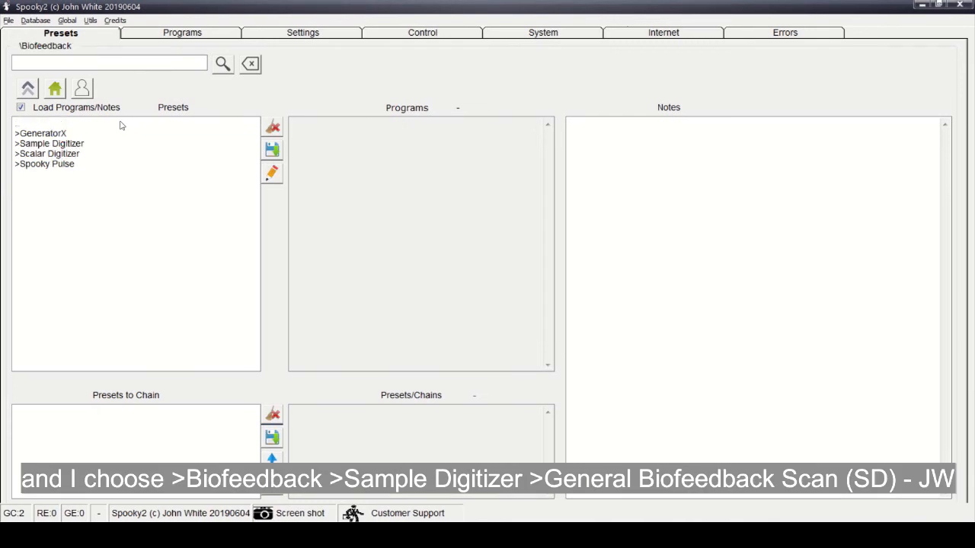
double_click(49, 143)
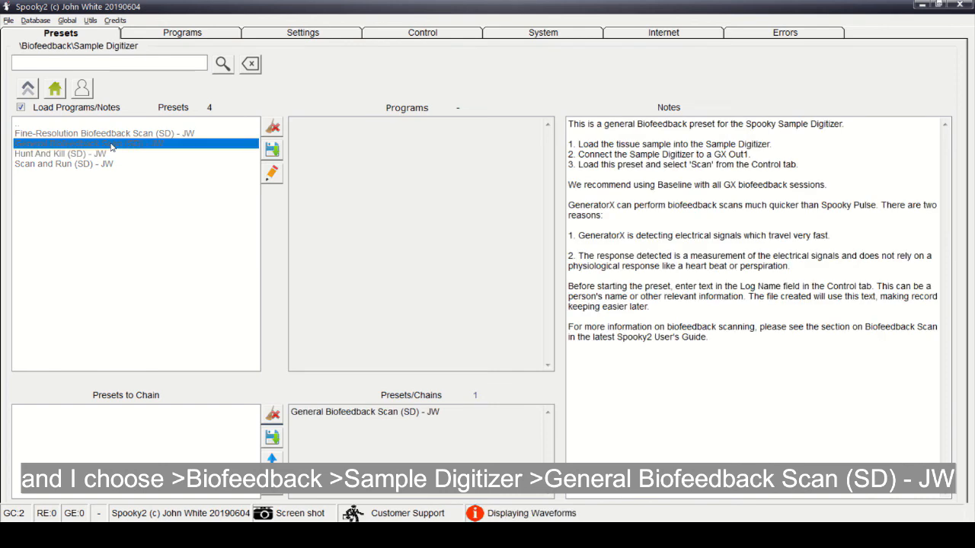
click(88, 144)
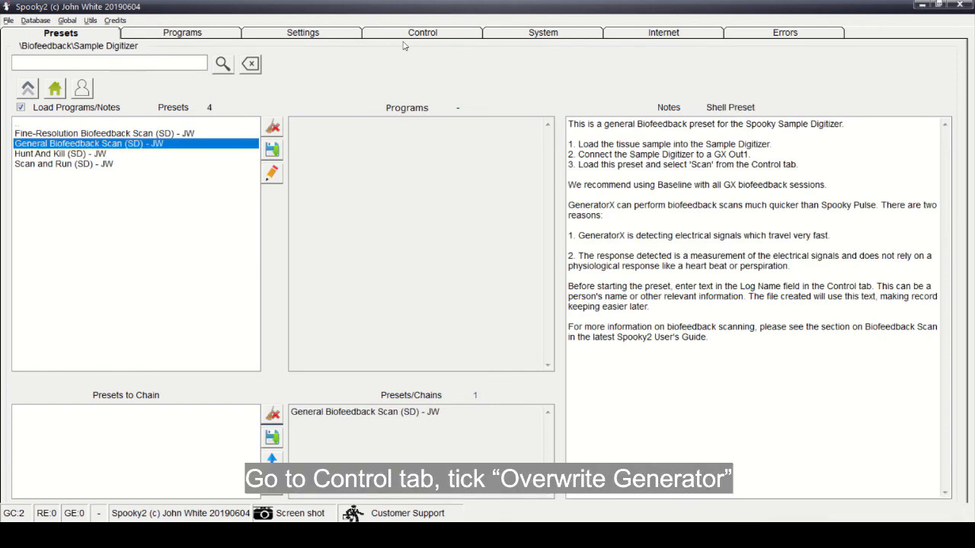
In the Control area, load the preset onto Generator 36 with Overwrite Generator
click(422, 32)
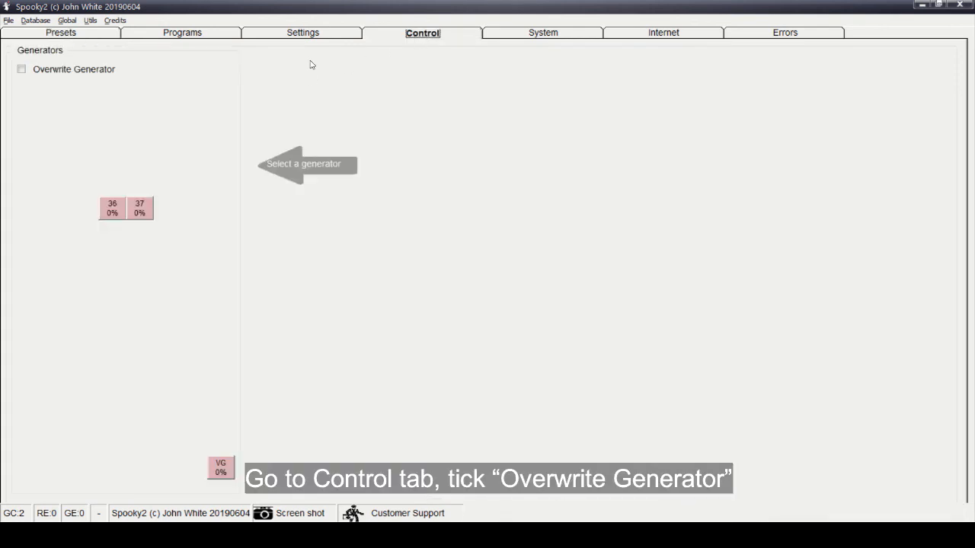
click(22, 68)
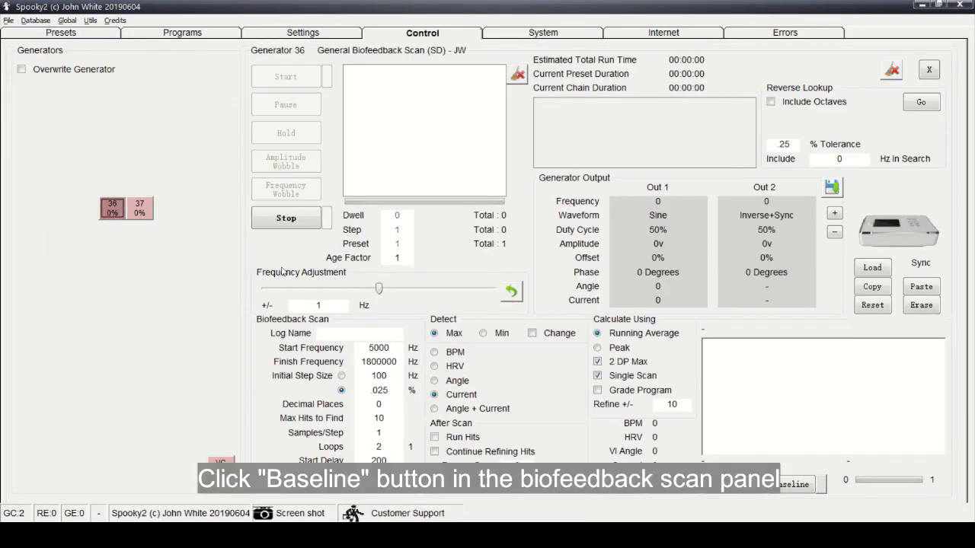
Create the scan baseline until 'Baseline has been created' is reported
click(796, 484)
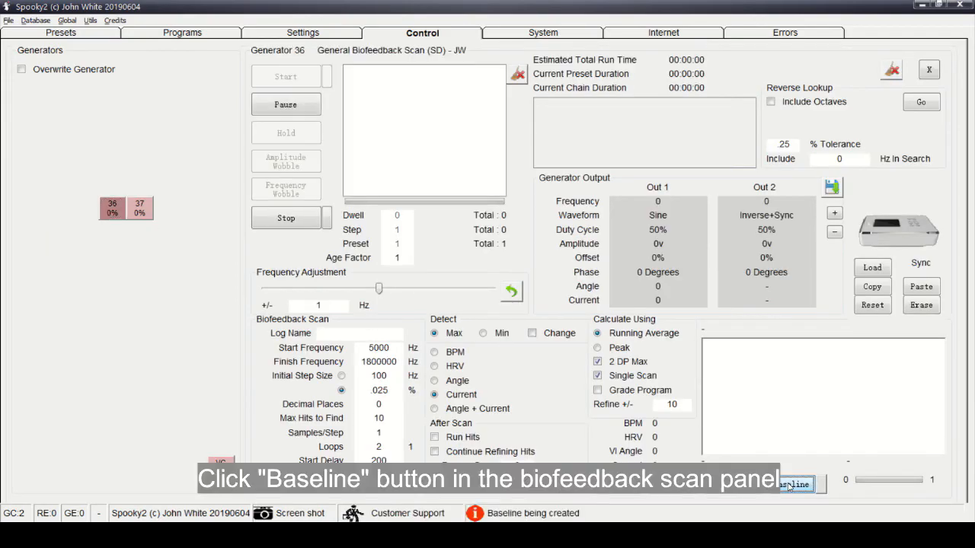
click(795, 484)
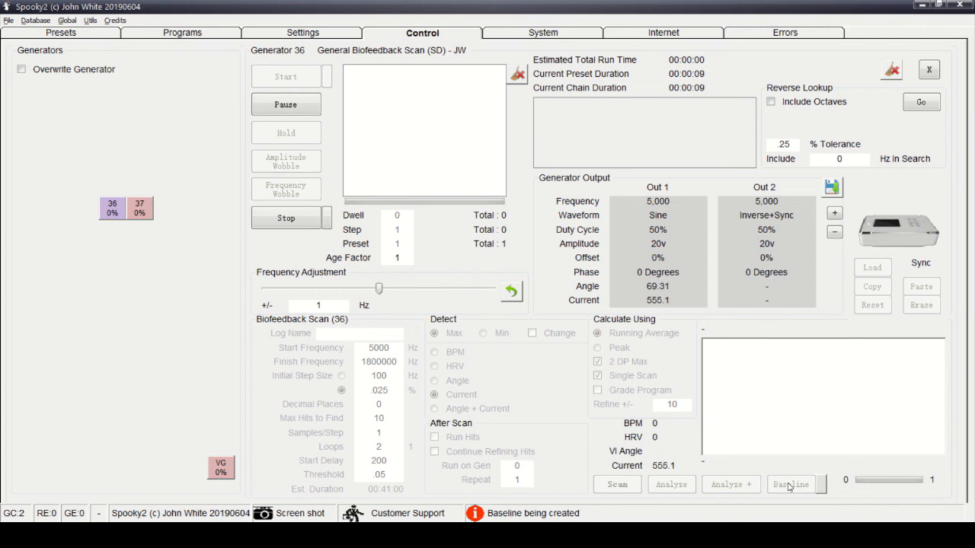
click(792, 484)
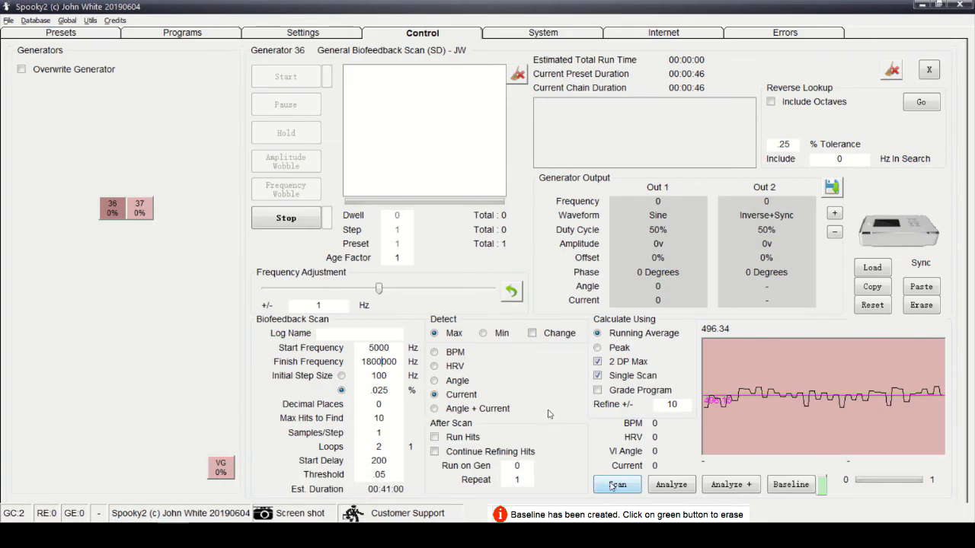
Start the biofeedback scan so Generator 36 runs at 5.000 Hz with live readings
click(617, 485)
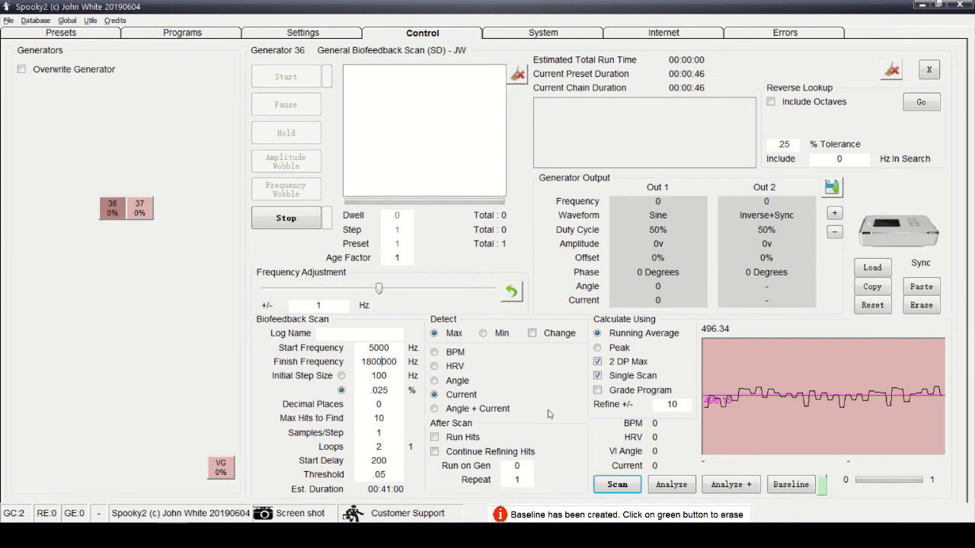
mouse_move(576, 451)
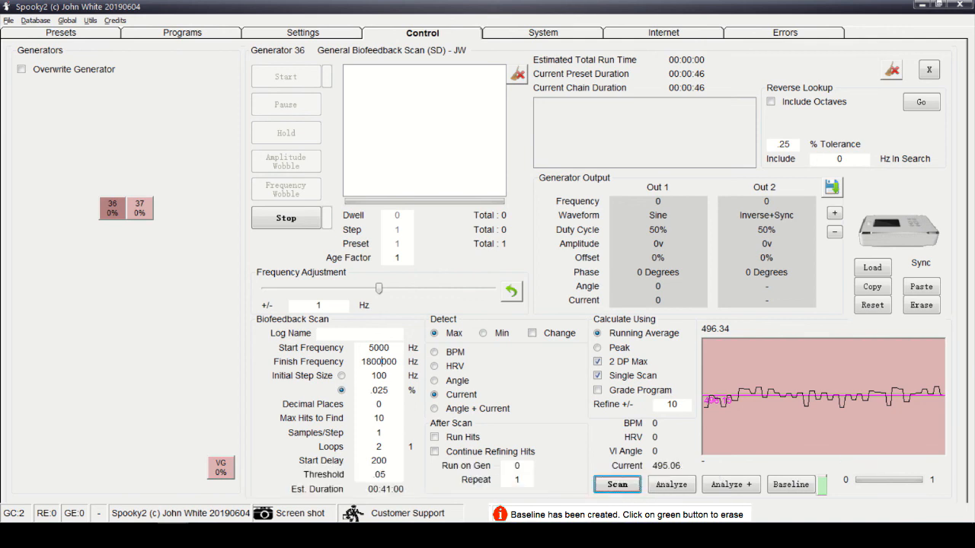
click(617, 485)
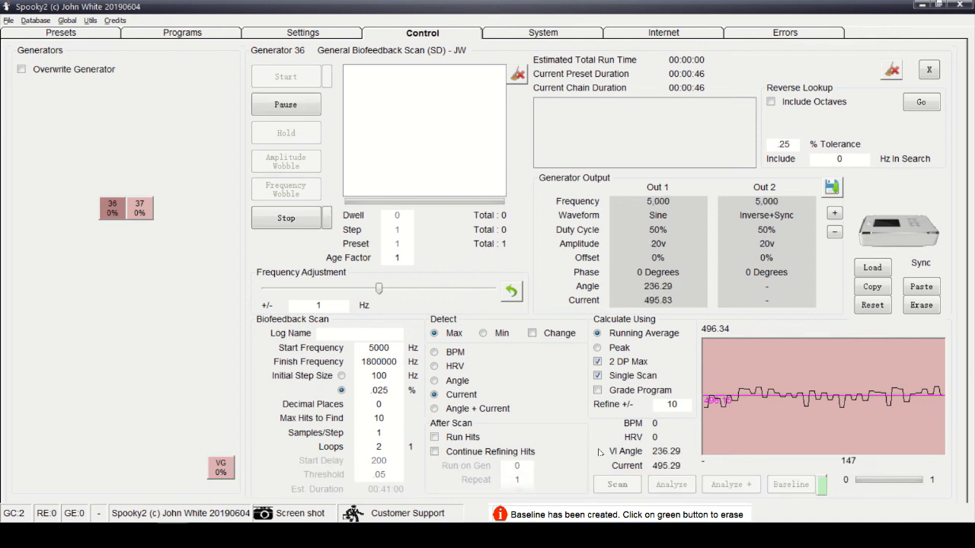